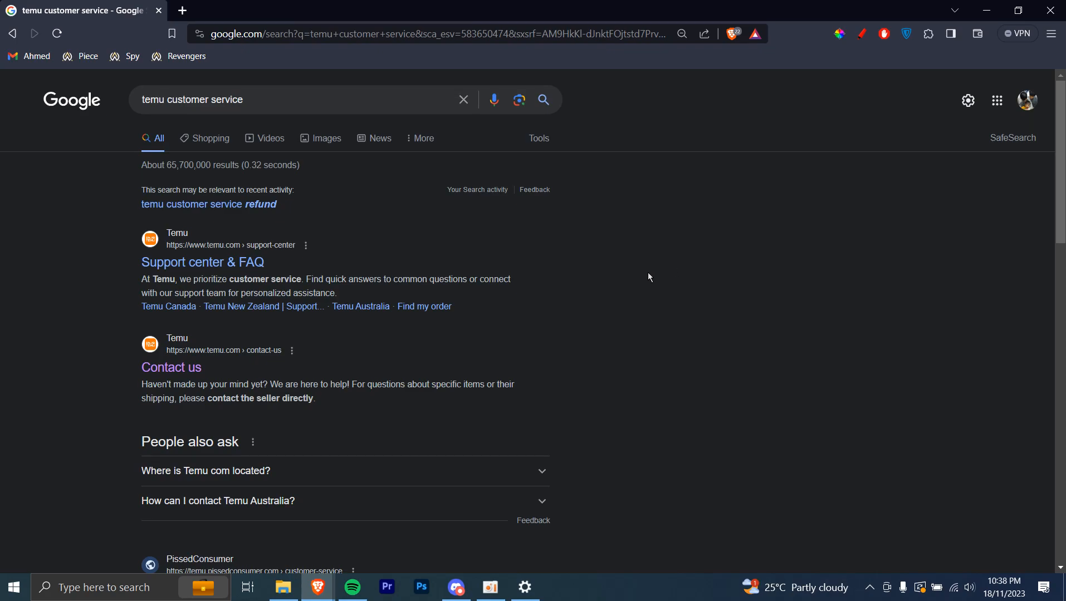
mouse_move(568, 271)
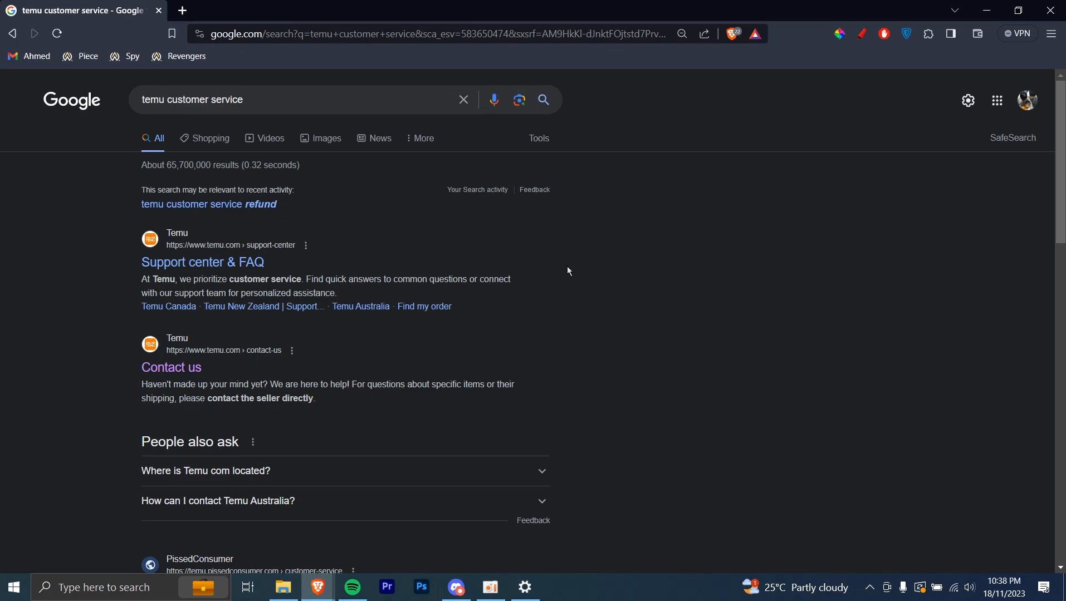
mouse_move(539, 274)
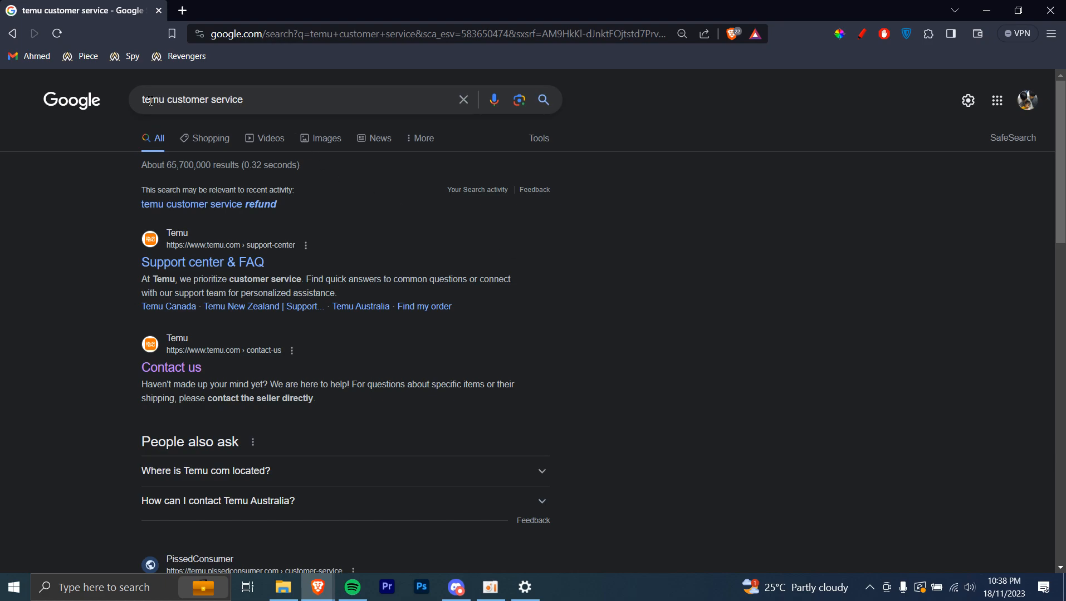
mouse_move(171, 367)
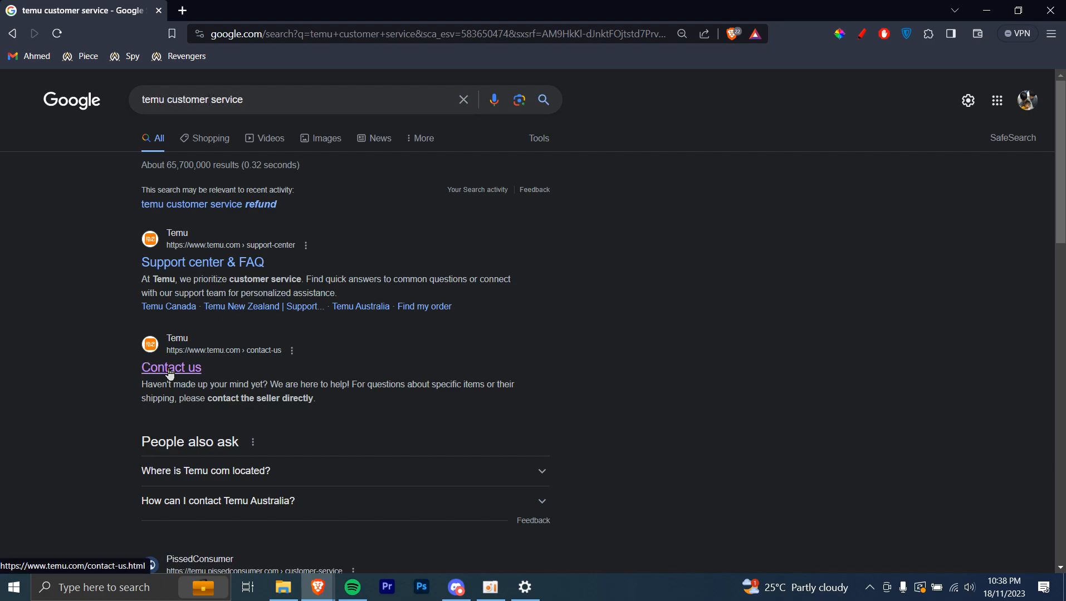
Open Temu's Contact us page and browse its order, shipping, returns, account and payment topics.
click(171, 367)
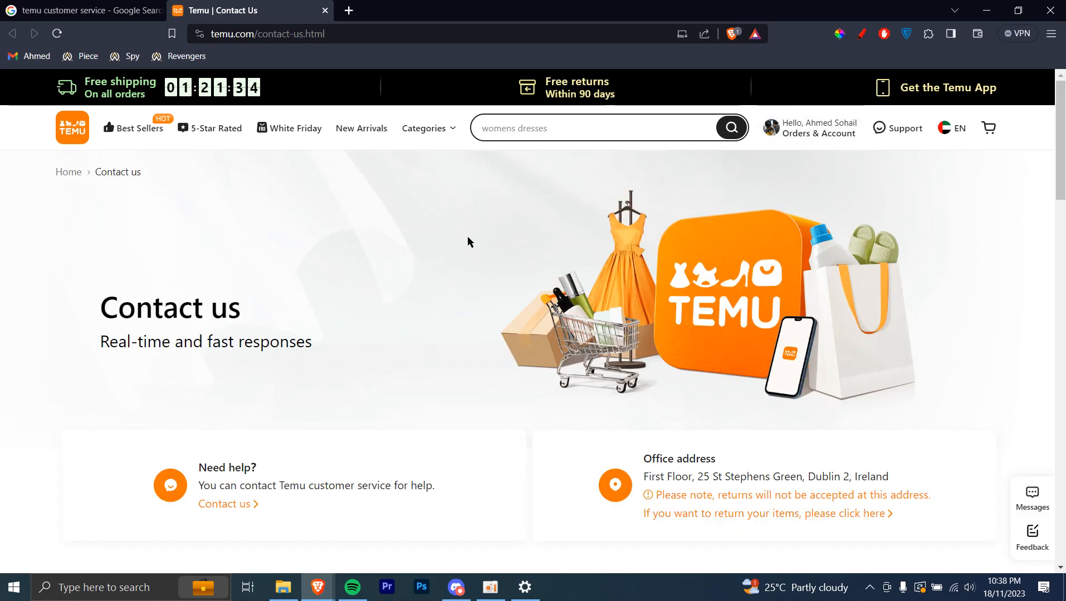
scroll(down, 3)
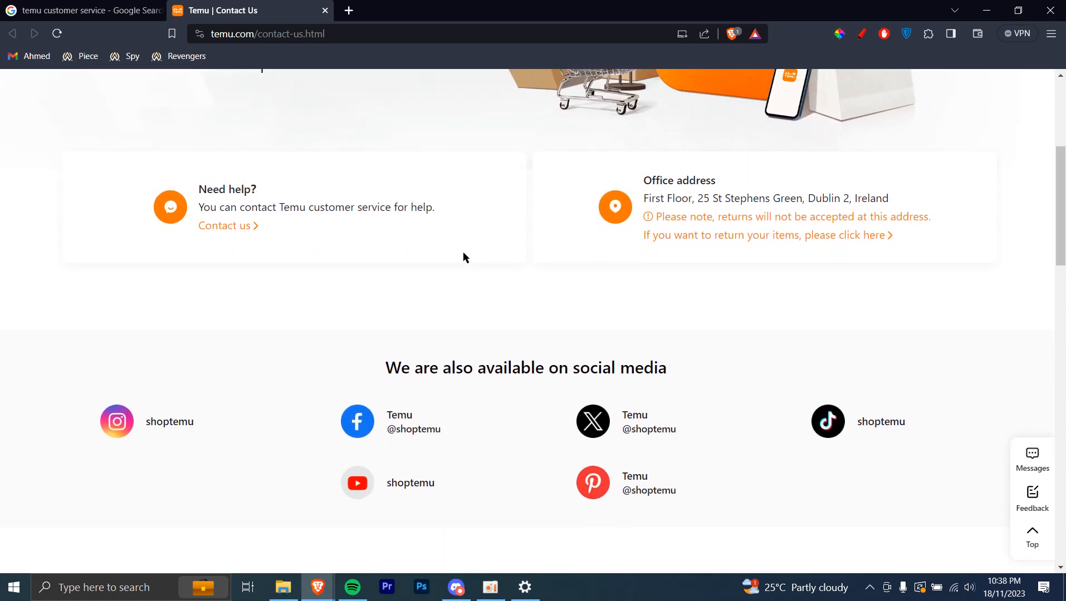
scroll(down, 3)
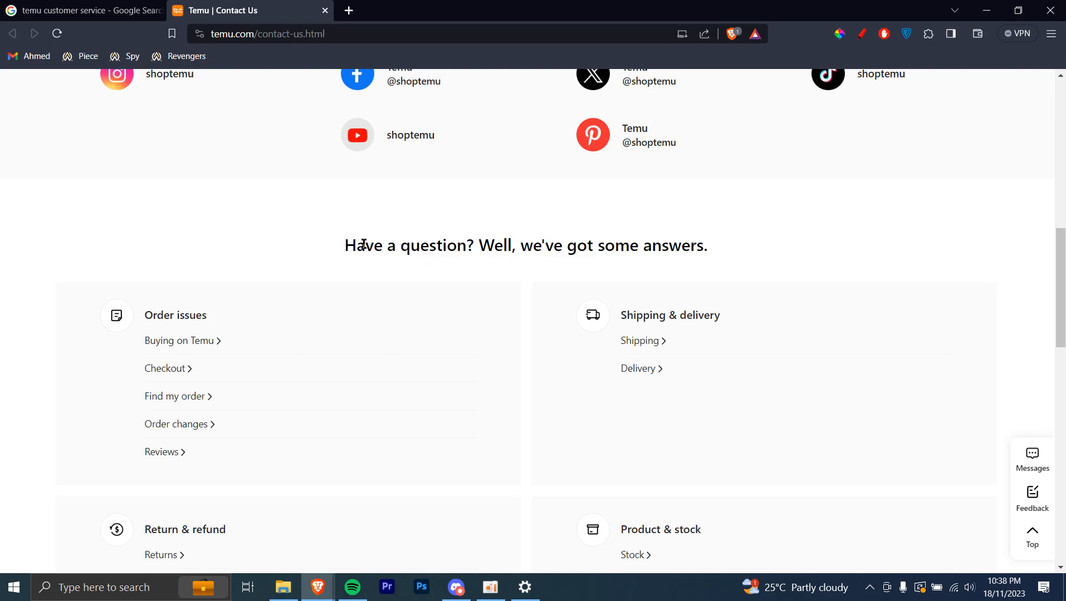
drag(345, 246, 466, 246)
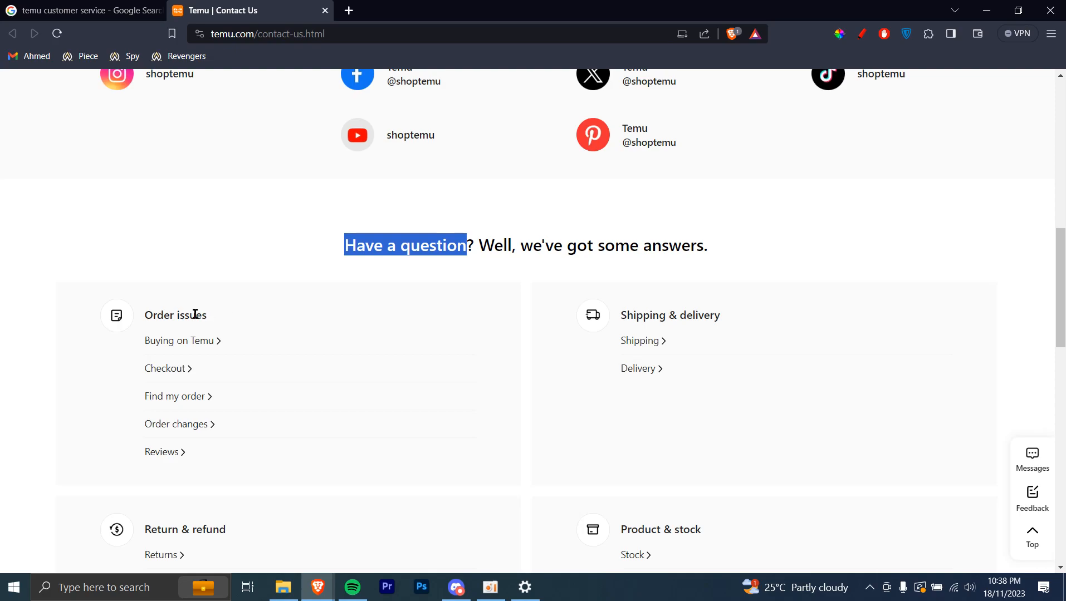
mouse_move(218, 426)
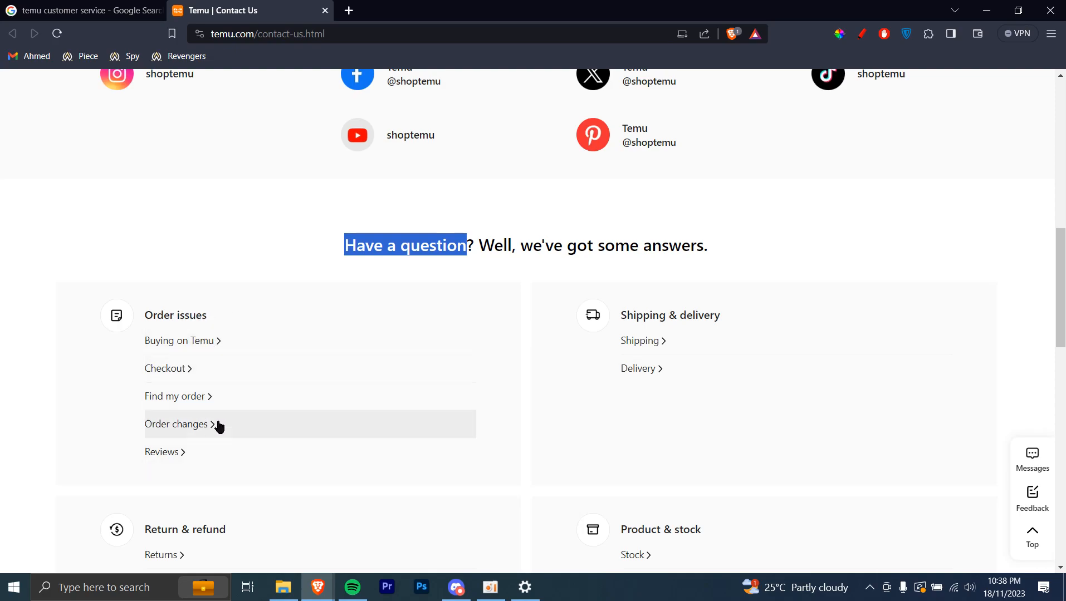
mouse_move(519, 388)
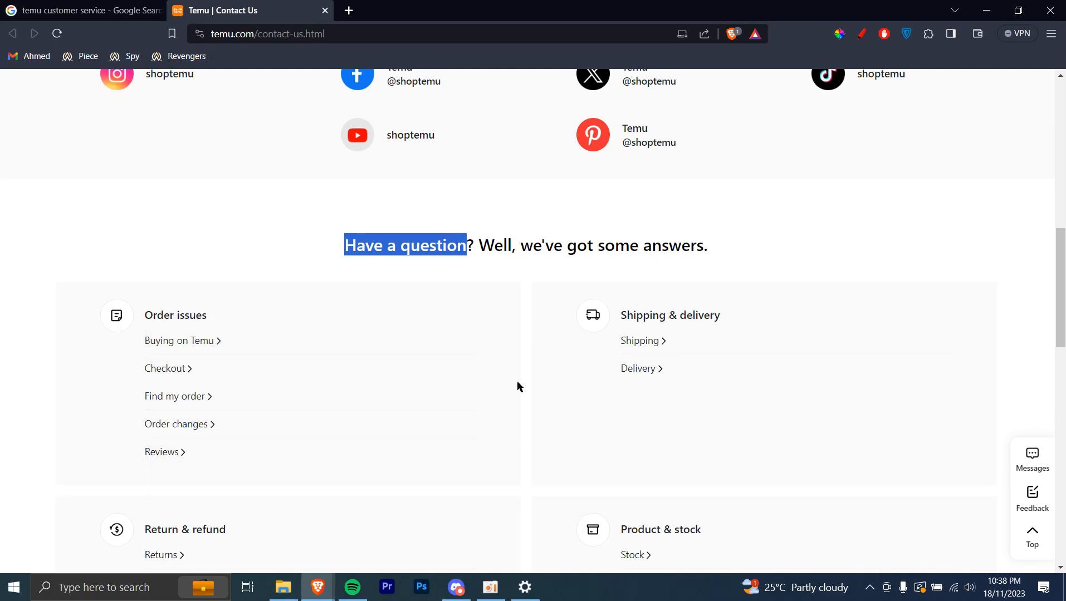
scroll(down, 3)
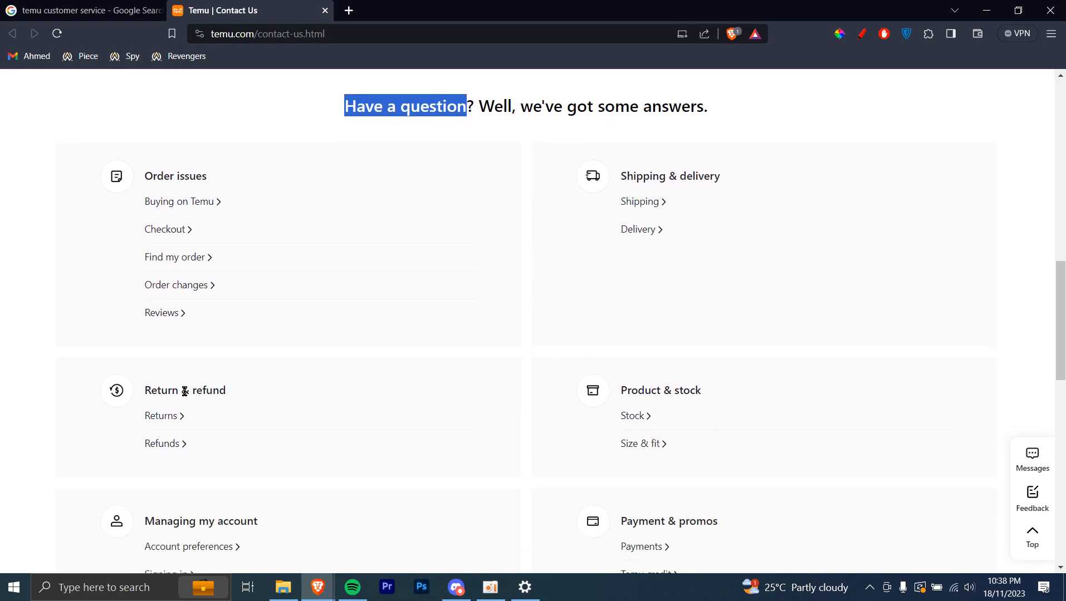
mouse_move(669, 404)
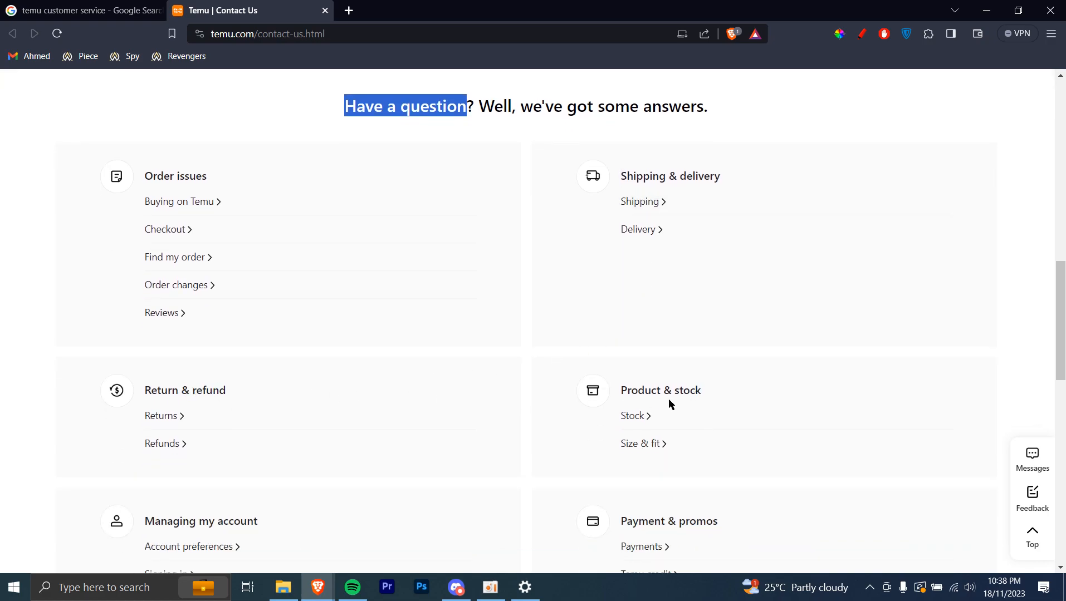
scroll(down, 3)
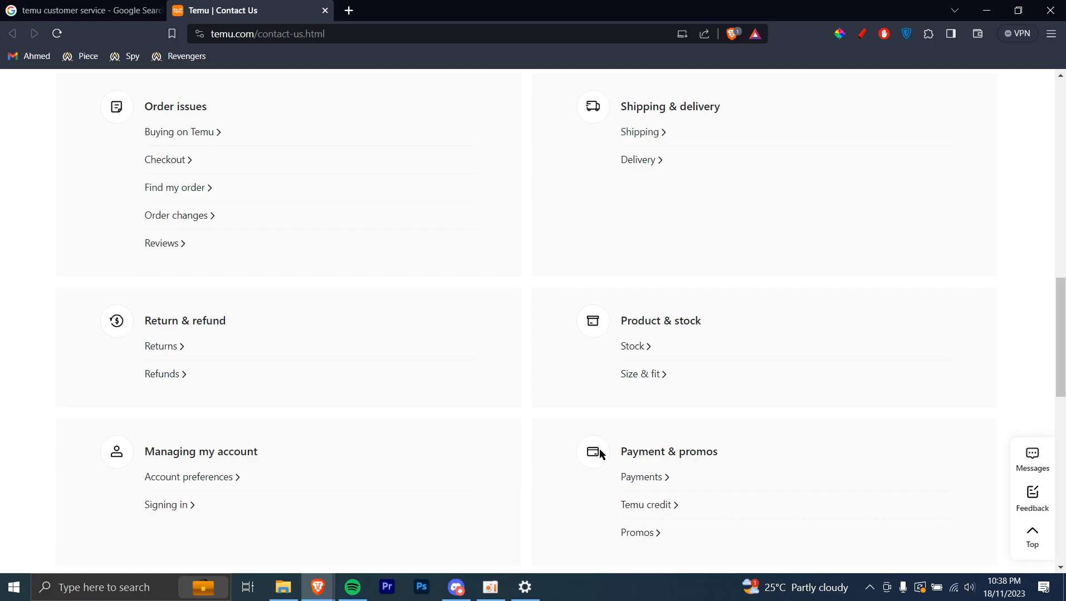
mouse_move(644, 420)
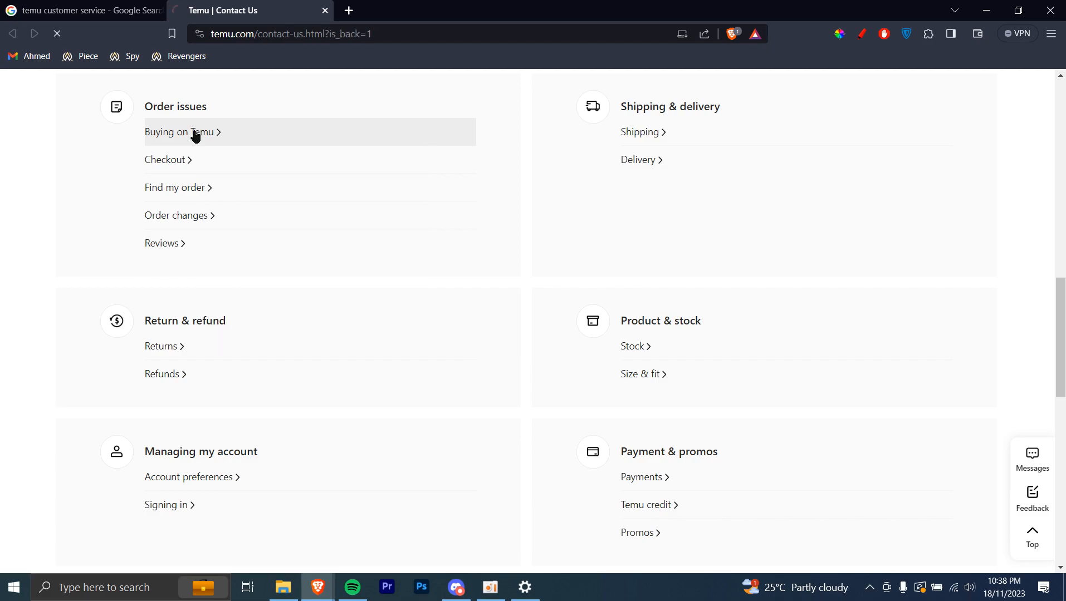
Reload the help page and highlight the 'Can't find the answer you are looking for?' heading.
click(172, 132)
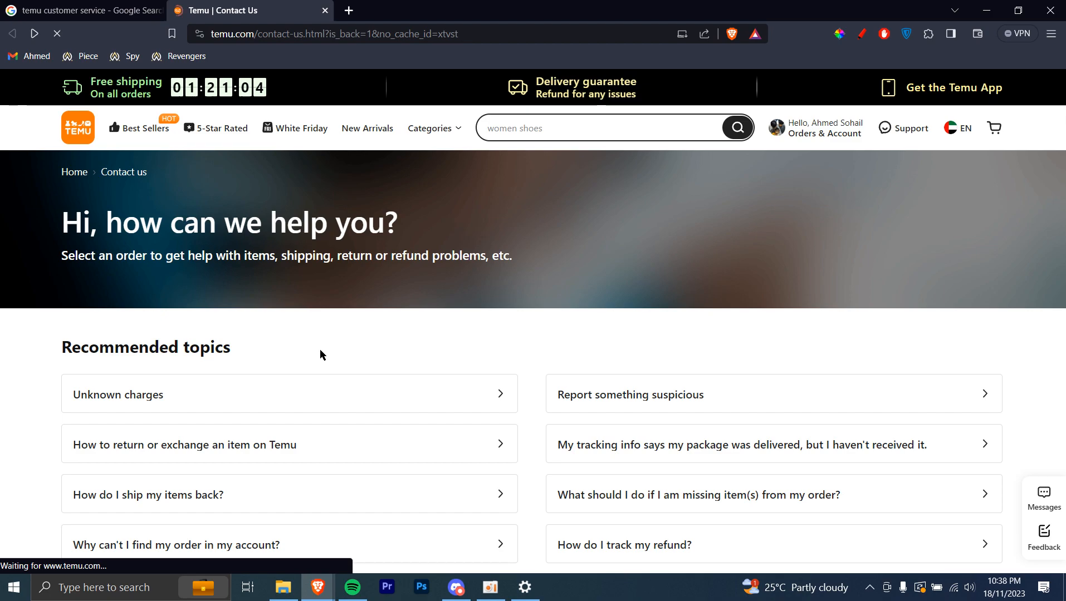
scroll(down, 3)
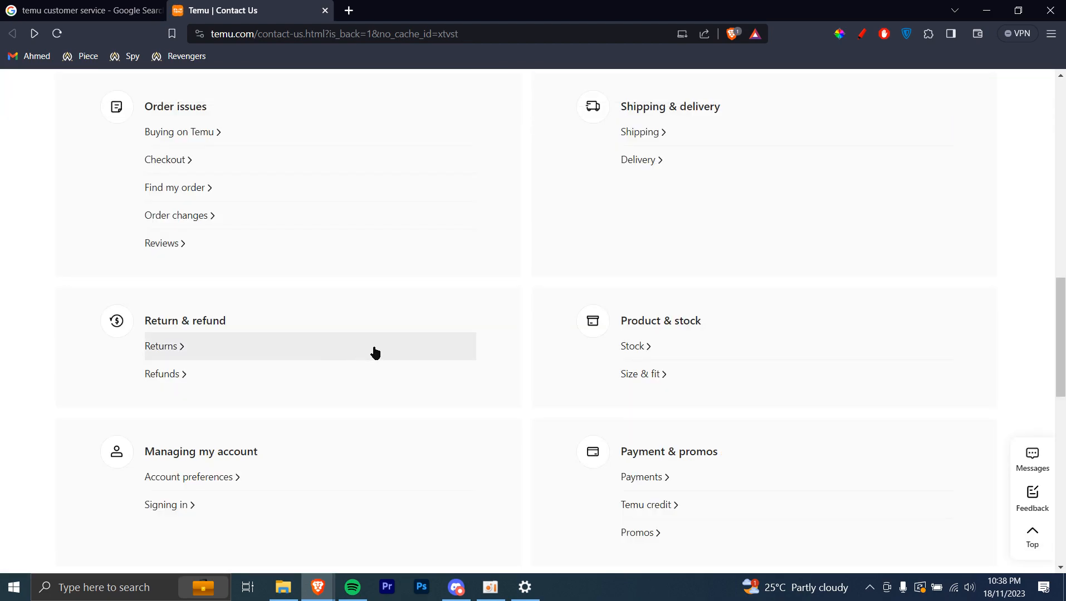
mouse_move(381, 355)
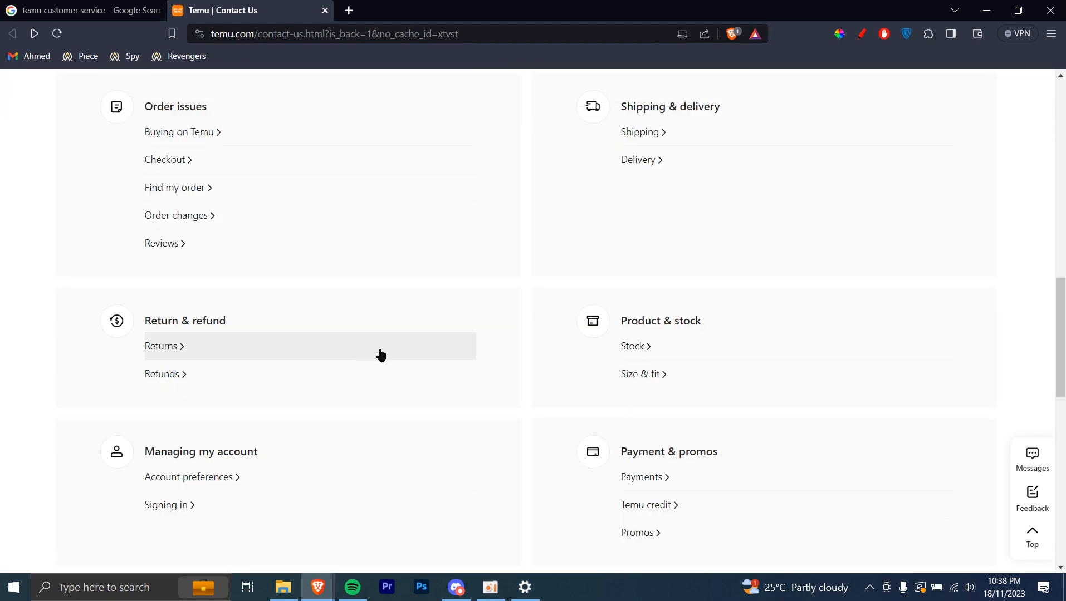
scroll(down, 3)
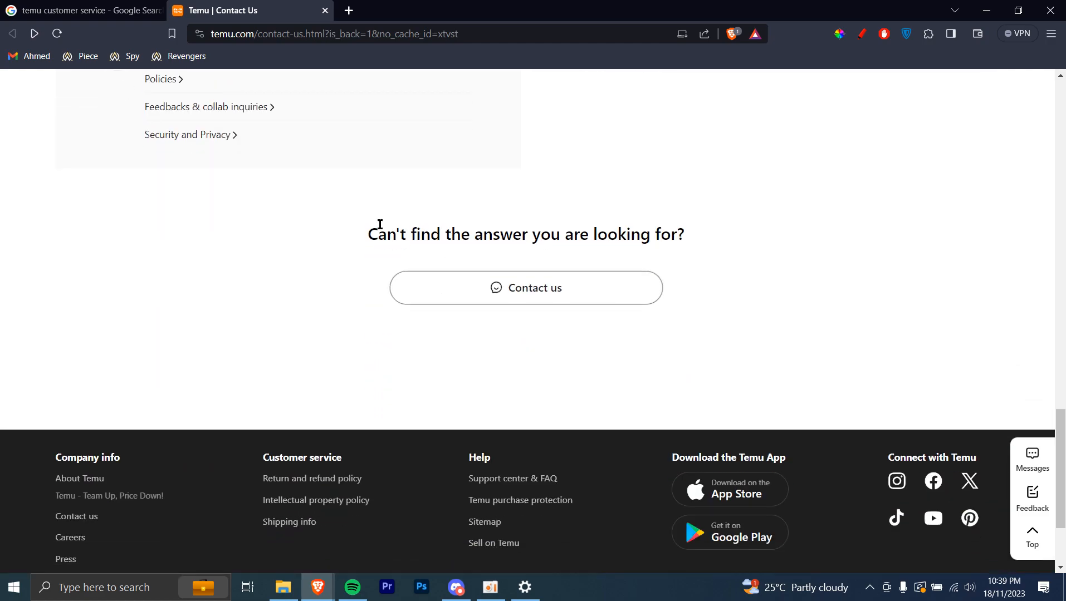
double_click(387, 234)
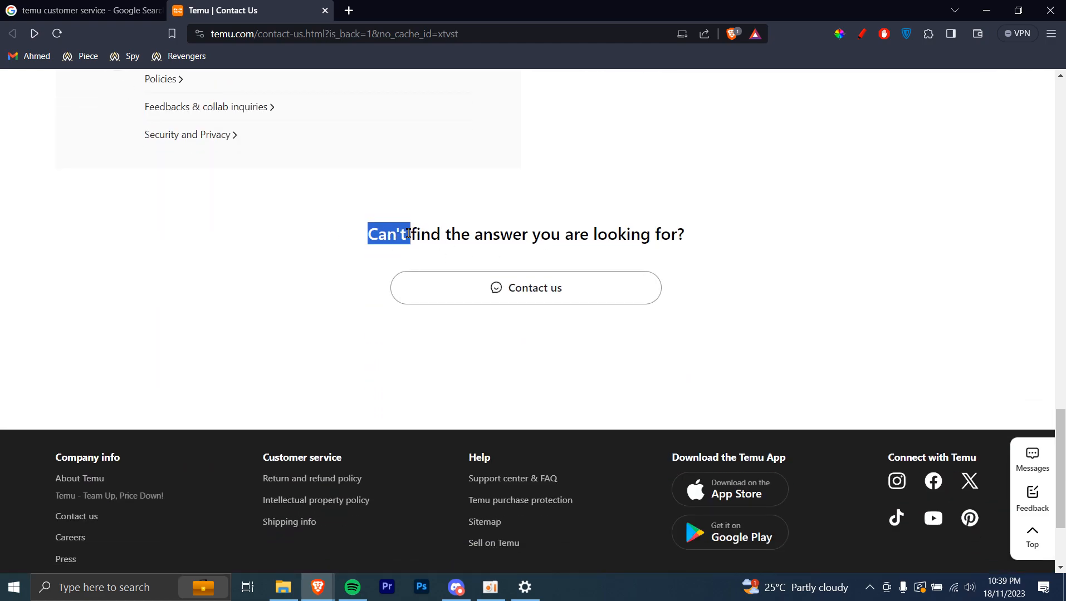
drag(388, 234, 588, 234)
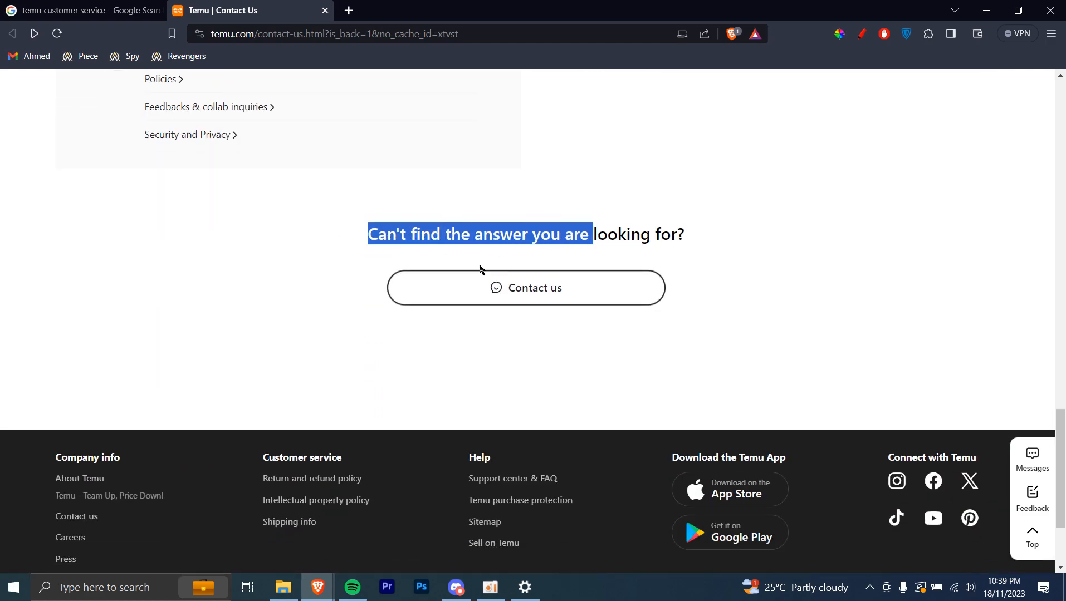
Open the customer service chat and ask 'Can i talk with an agent'.
click(527, 288)
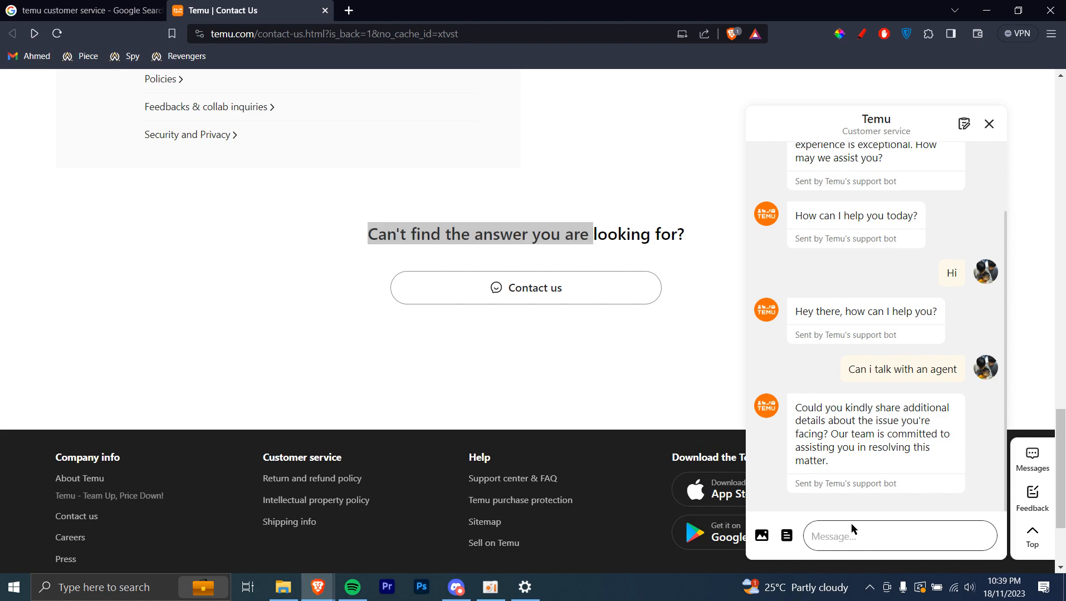
click(898, 536)
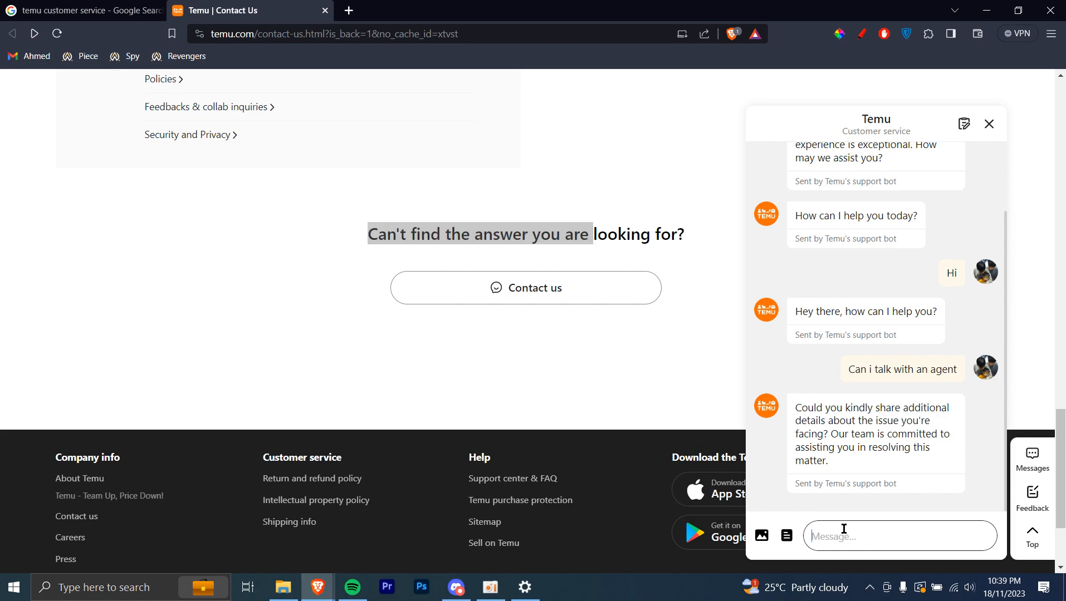
text(Can i)
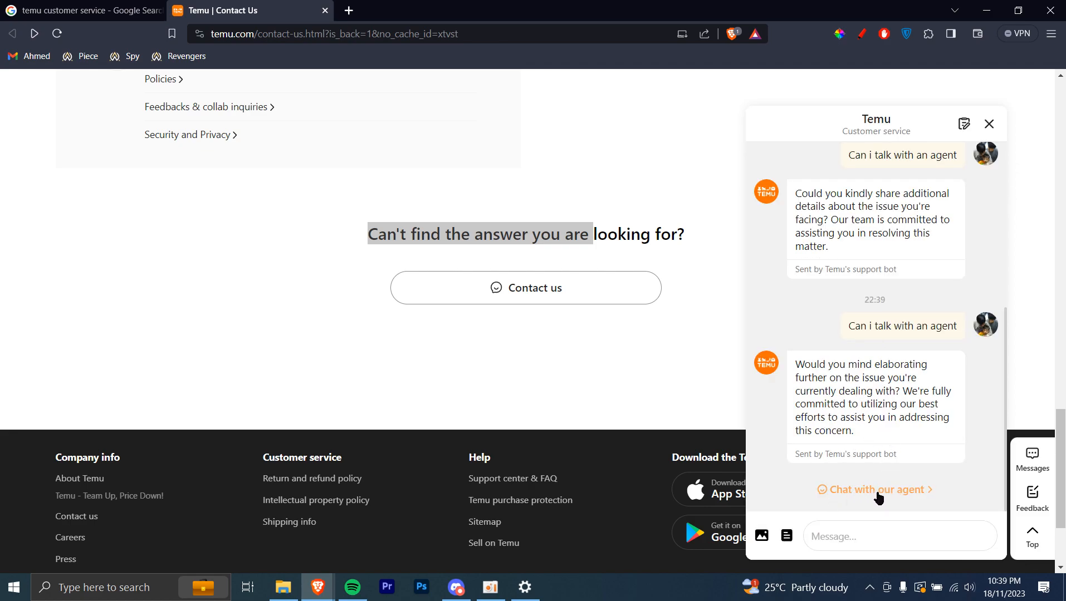
Choose 'Chat with our agent' to bring up the support topic list.
click(875, 490)
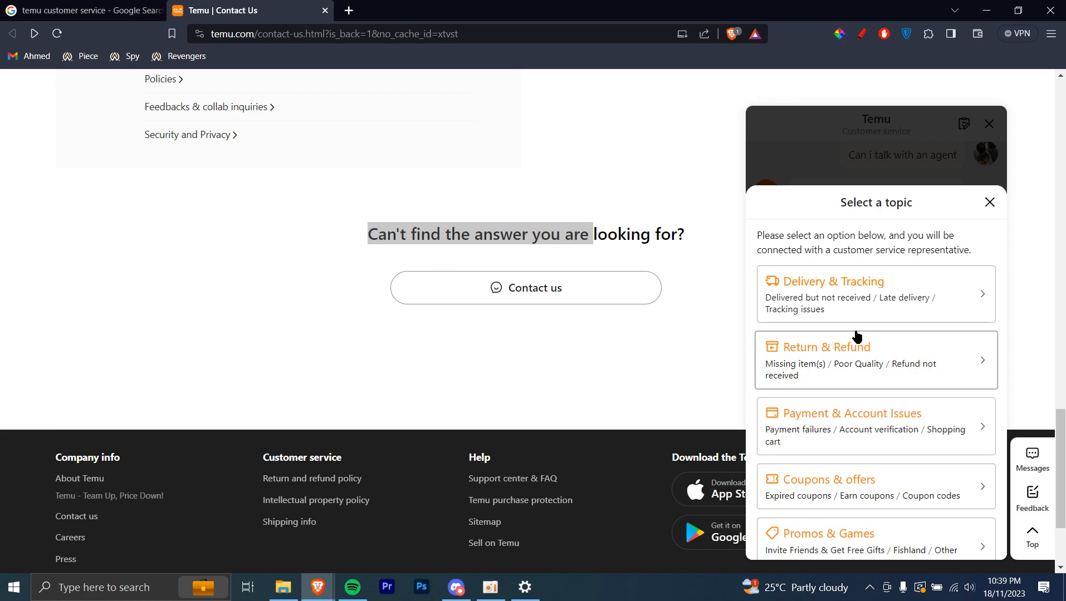
mouse_move(872, 364)
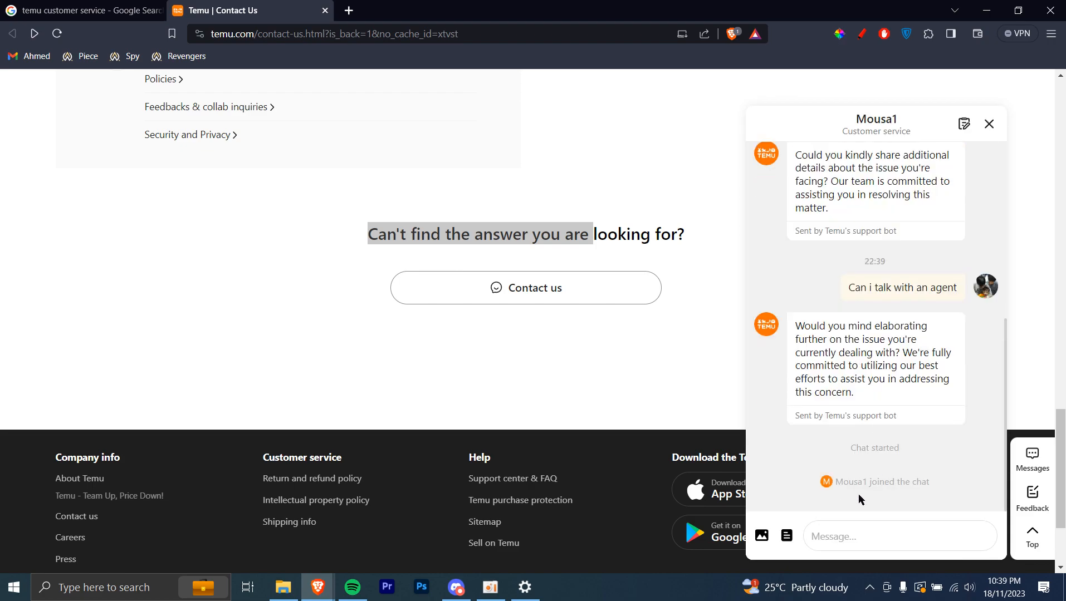
mouse_move(859, 515)
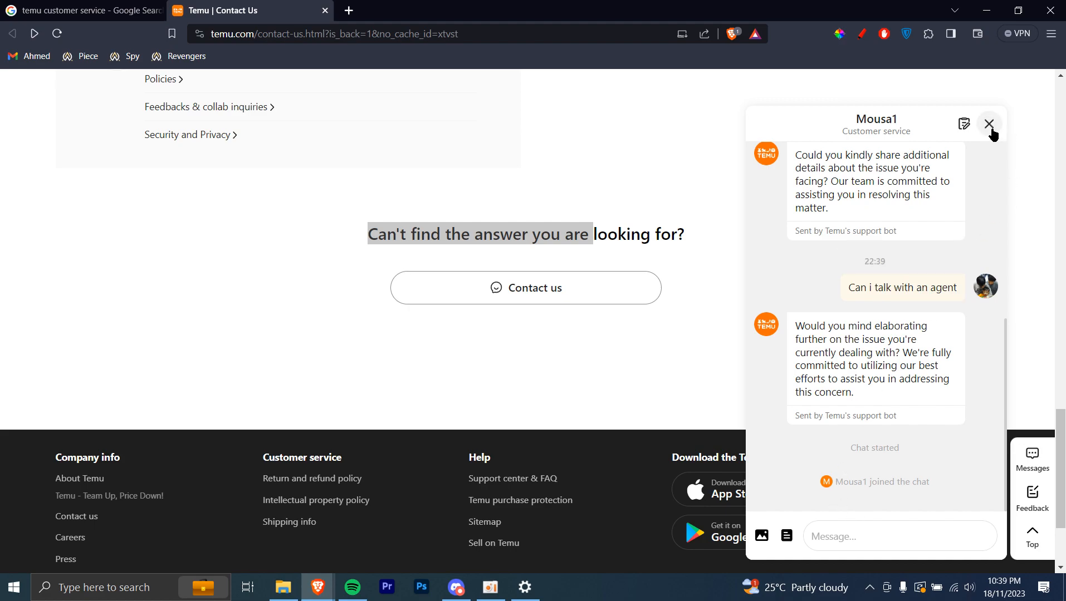
Close the agent chat and scroll to the help contact and social media section.
click(989, 124)
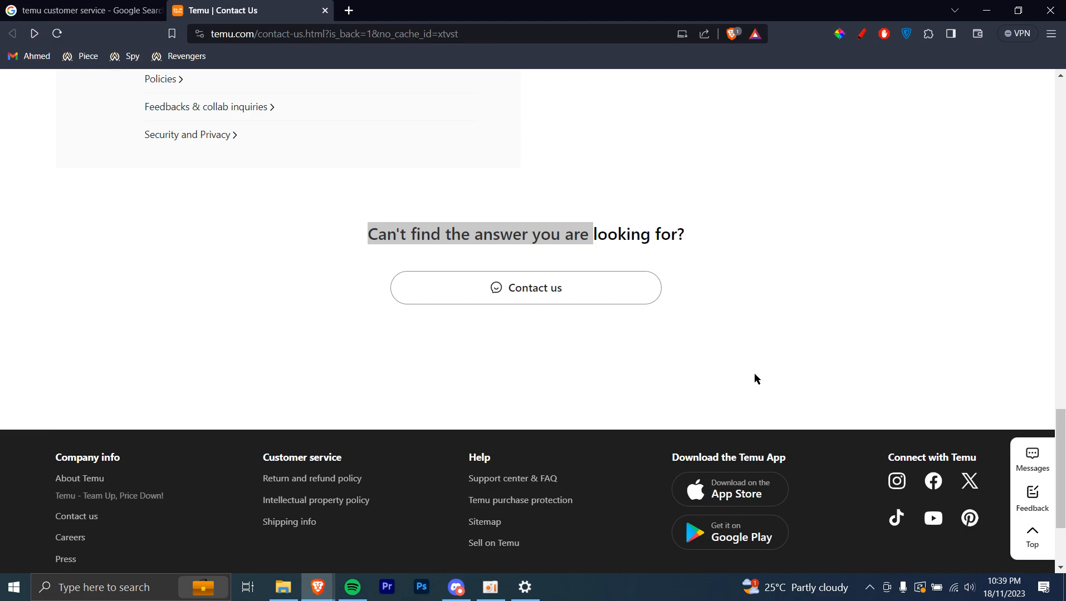
scroll(up, 3)
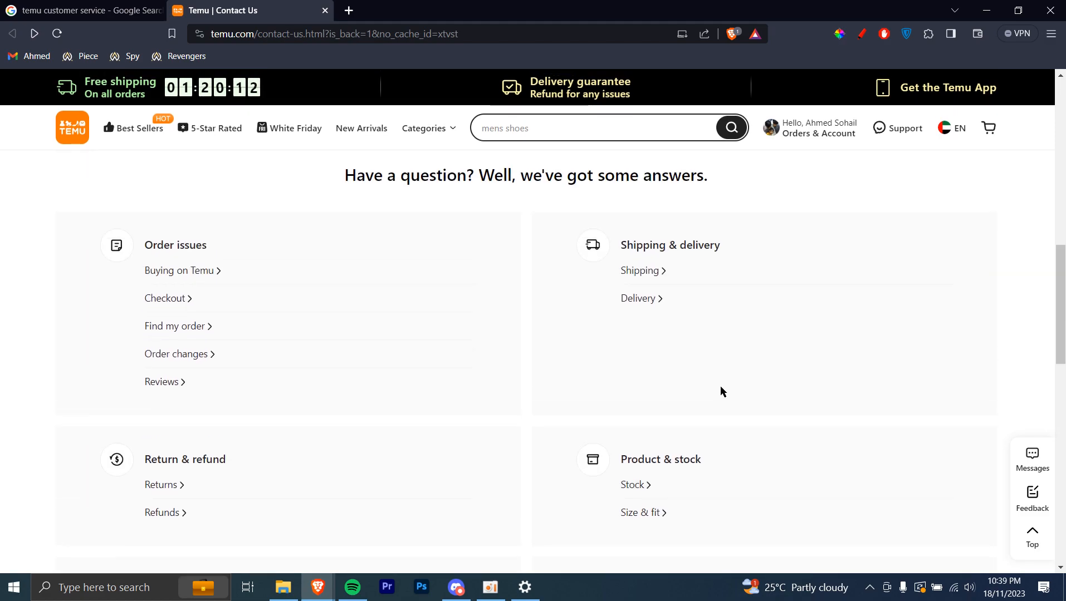
scroll(down, 3)
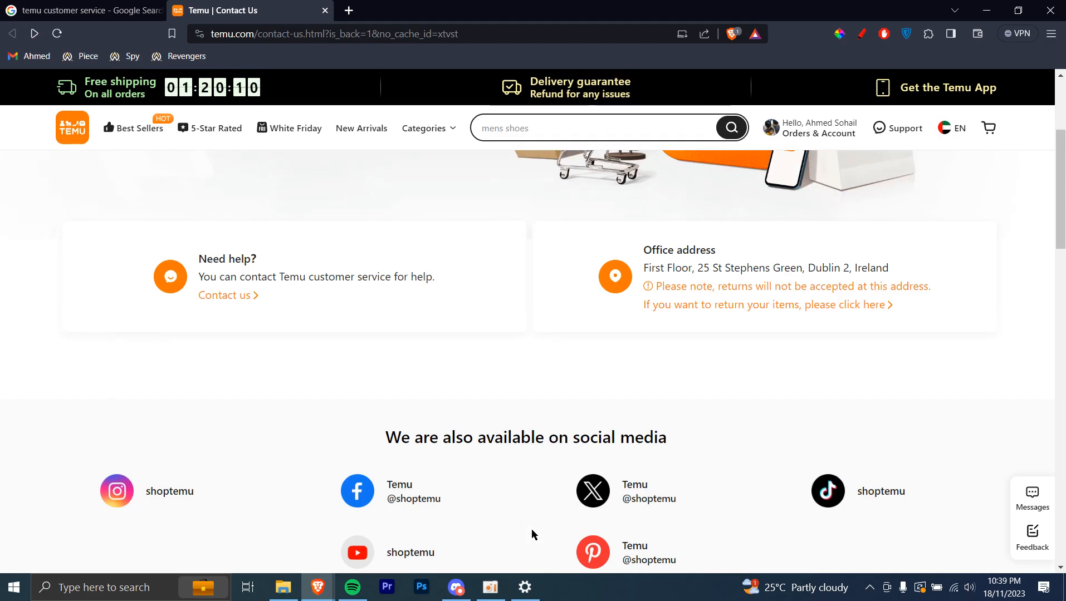